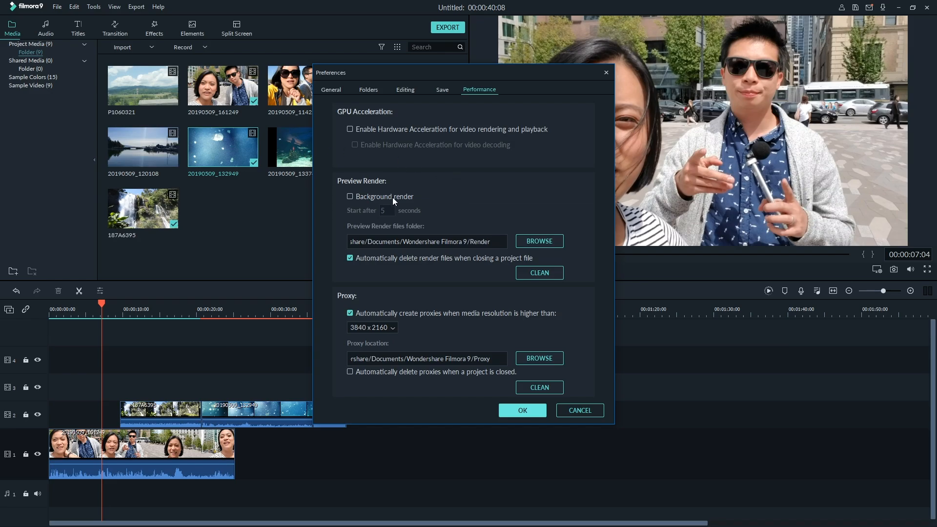
Enable background rendering and render a preview of the timeline
left_click(521, 410)
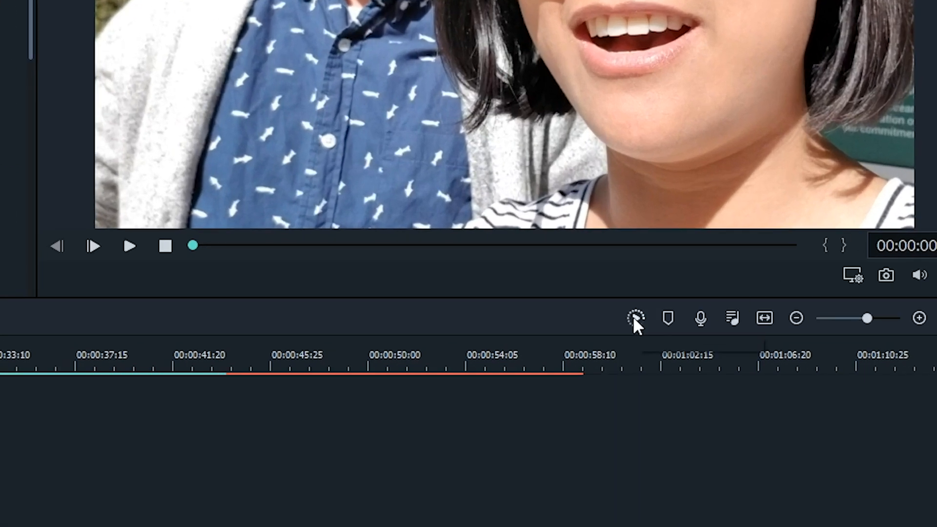
left_click(636, 318)
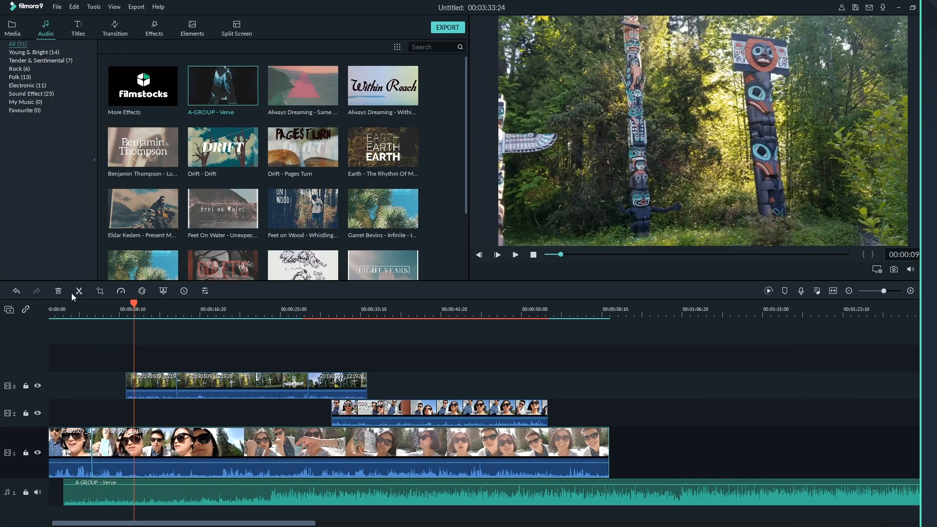
Toggle ripple editing on the multi-track timeline so all tracks shift together
left_click(514, 255)
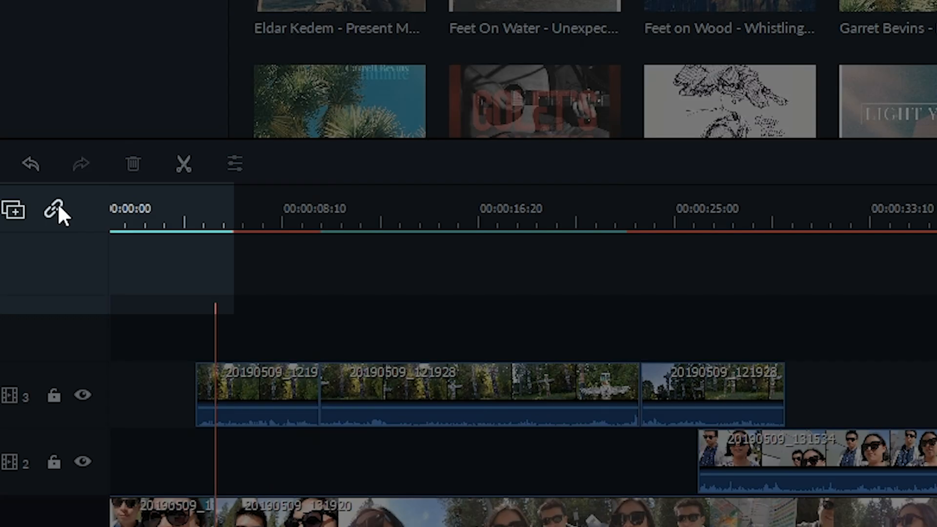
mouse_move(52, 208)
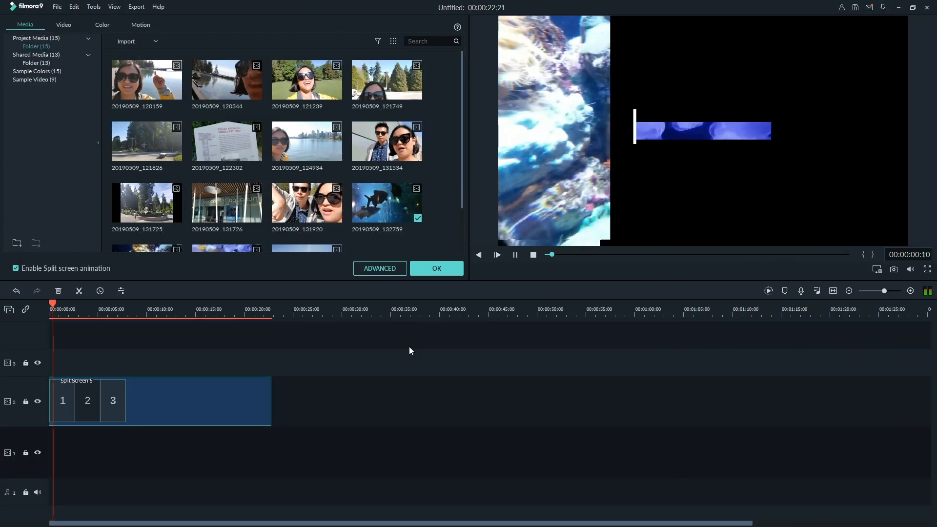
Apply the three-panel split screen with its panel animation enabled
left_click(379, 269)
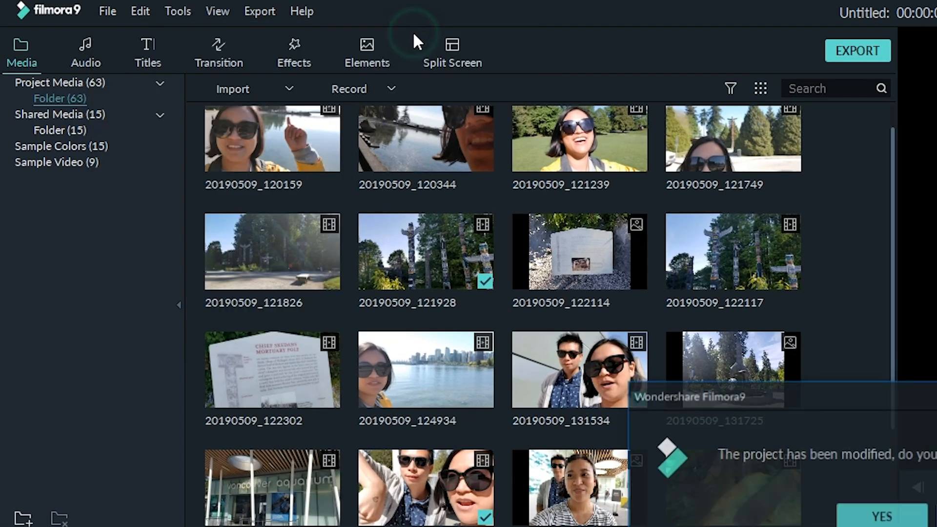
Save the modified project and show the 15 clips in Shared Media
left_click(878, 516)
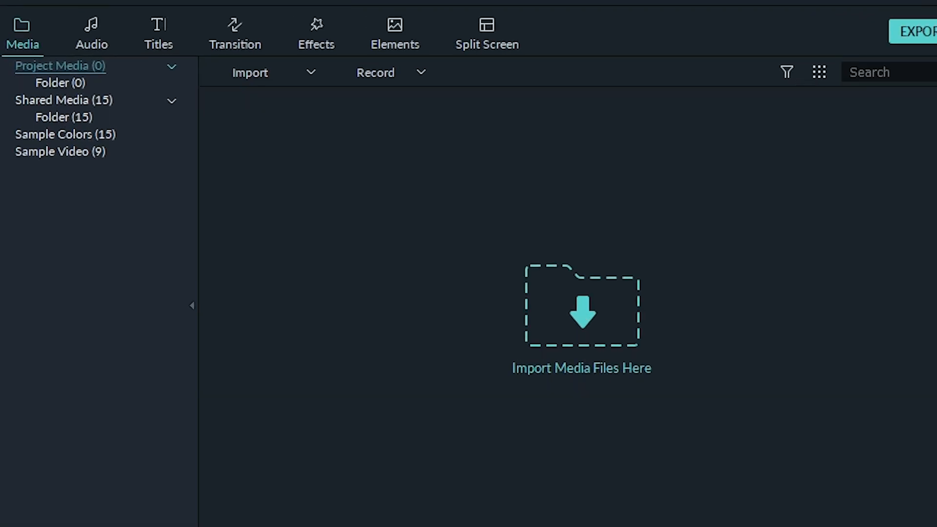
left_click(64, 100)
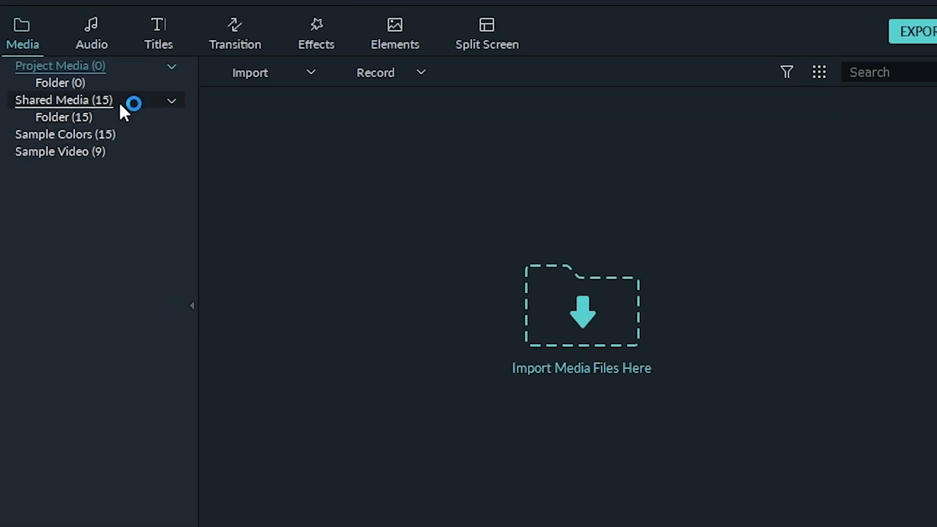
left_click(62, 100)
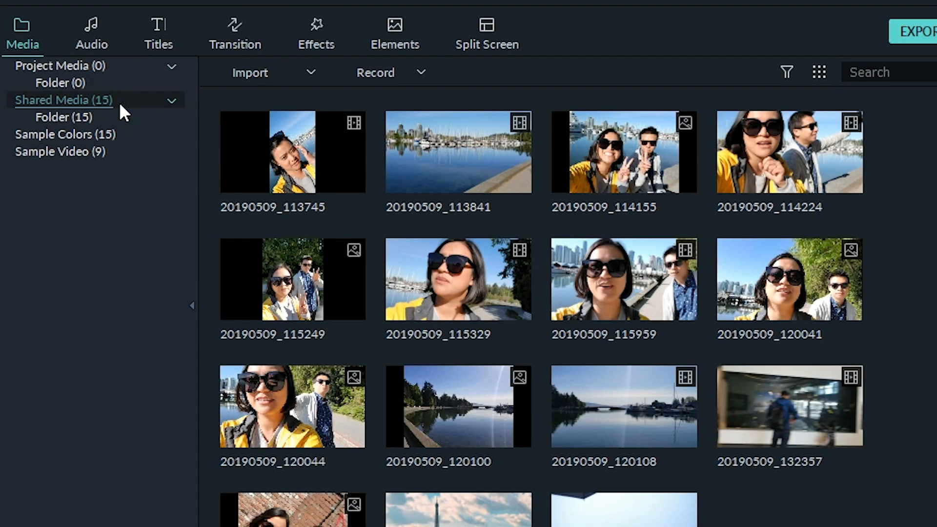